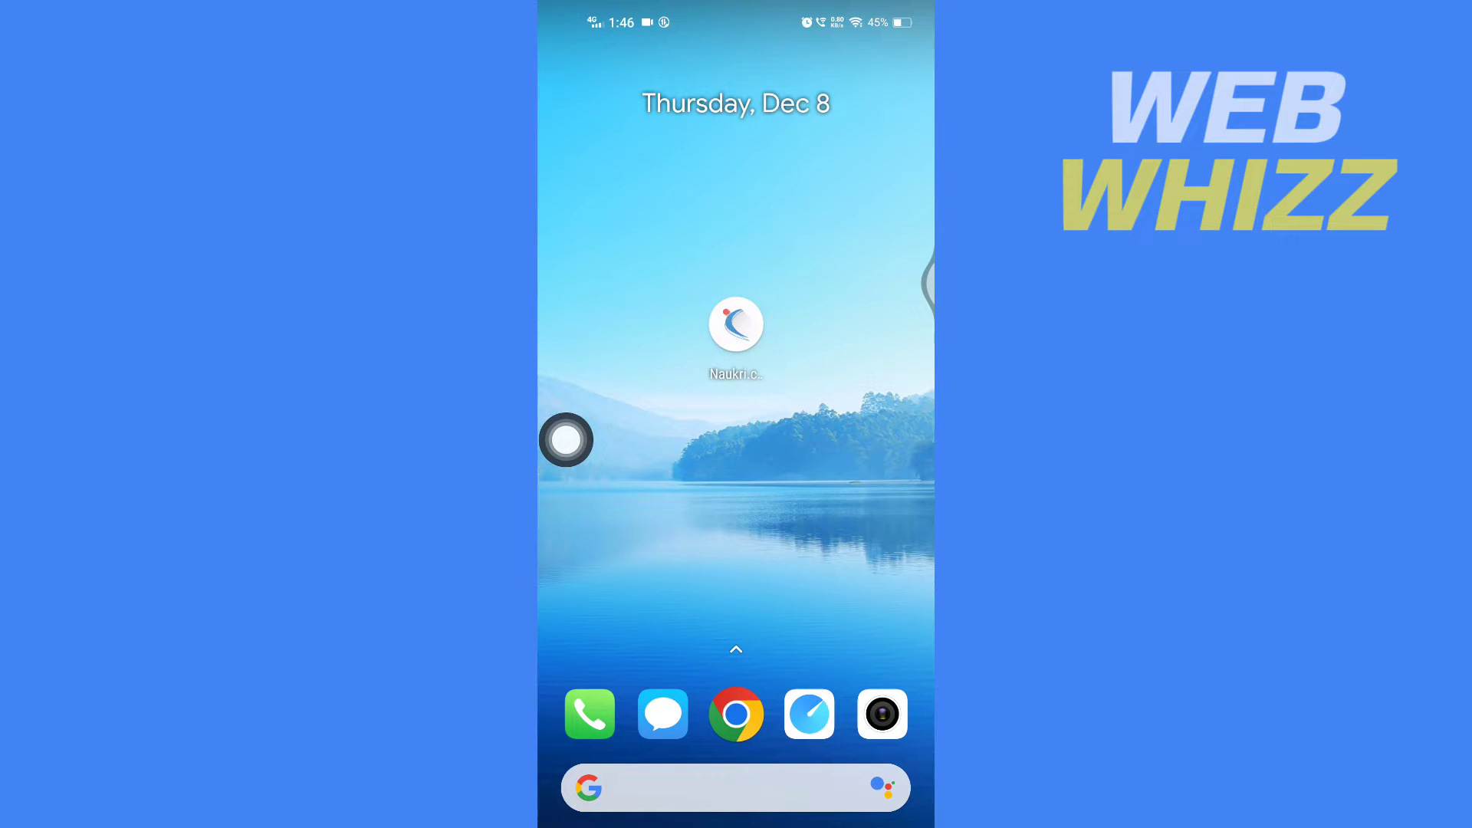
Launch the Naukri app and choose Login for an existing account from the Get started sheet.
left_click(736, 324)
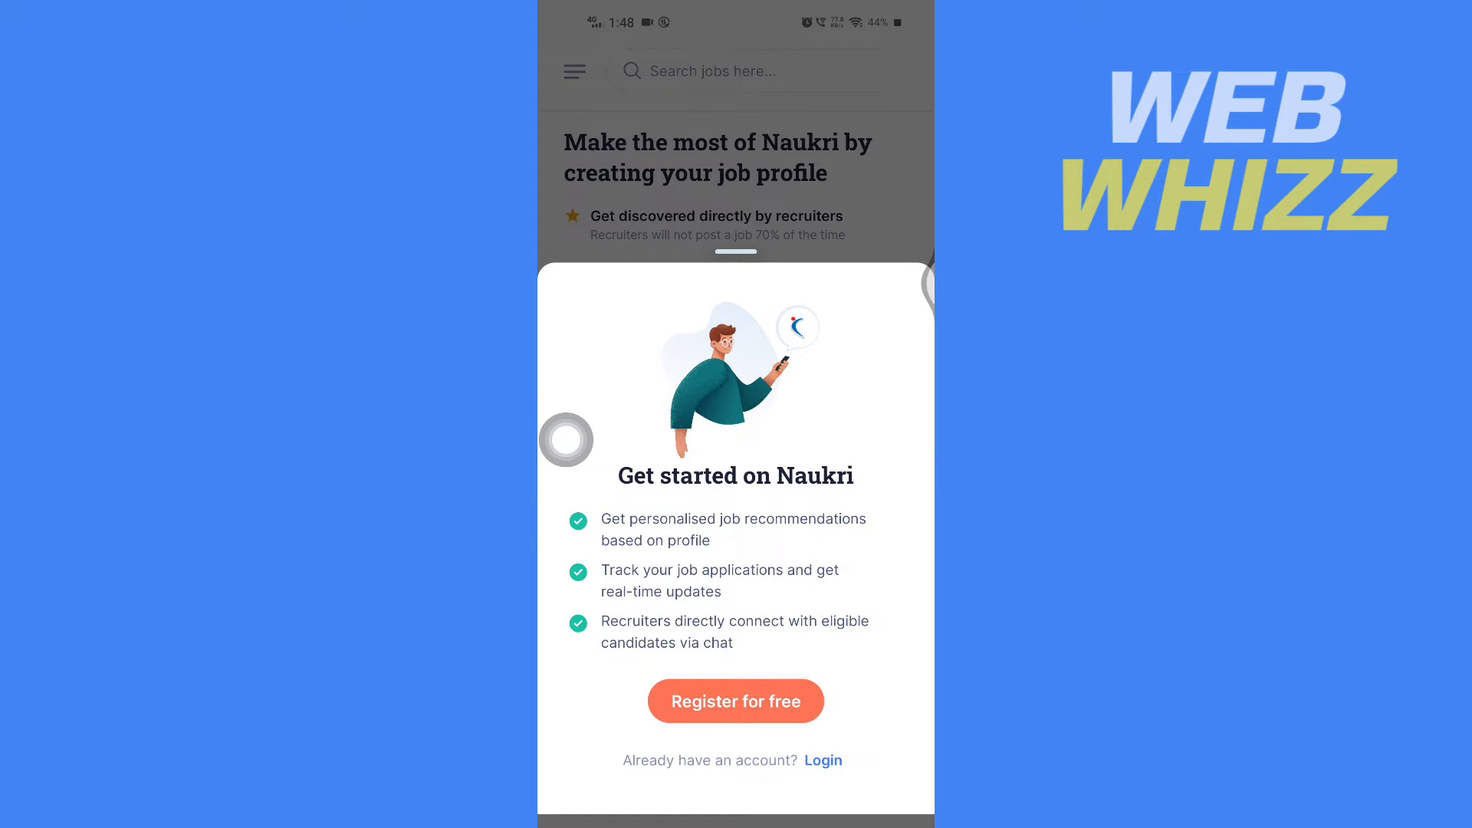
left_click(823, 759)
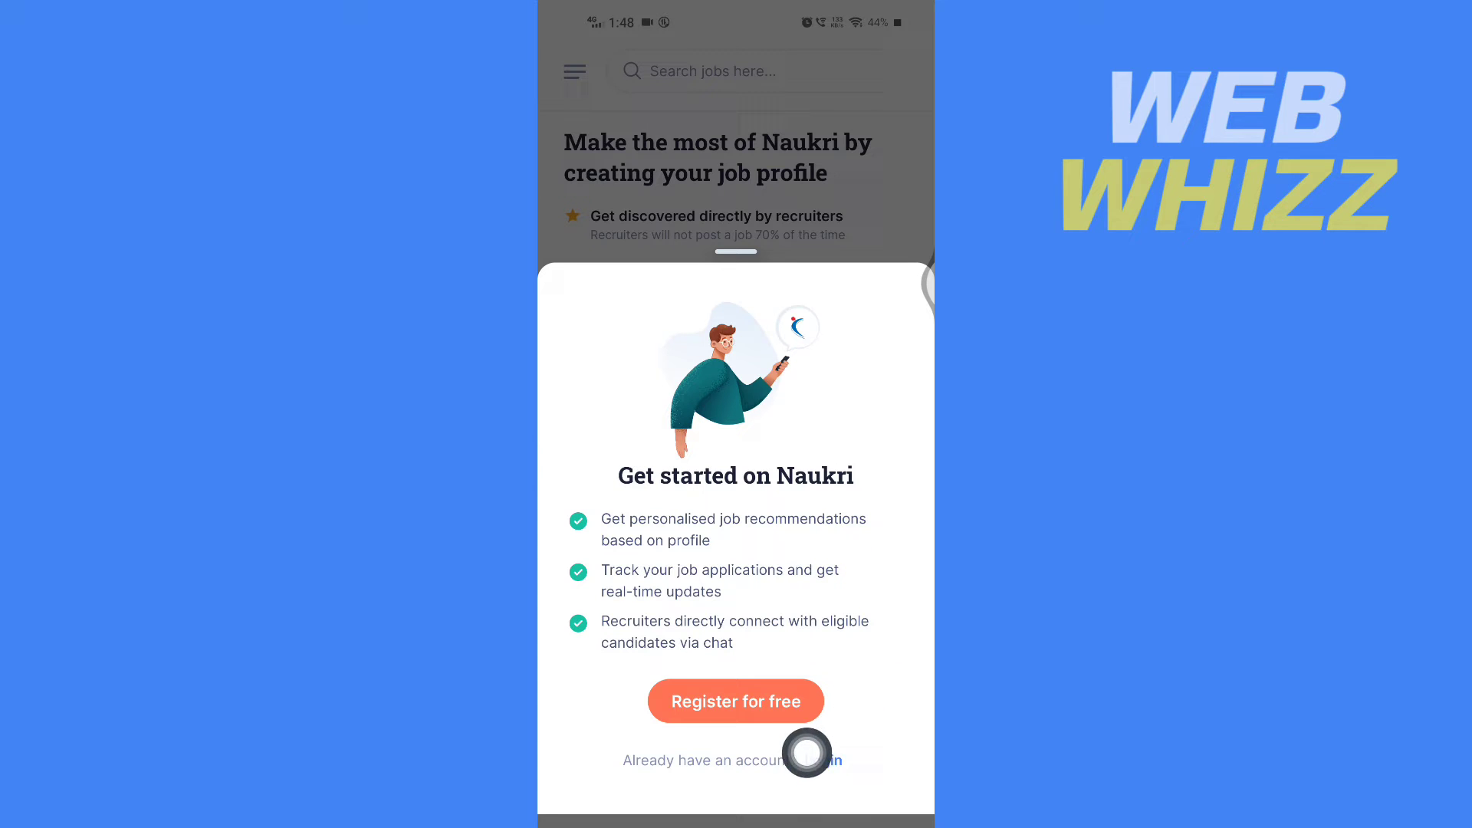
left_click(830, 759)
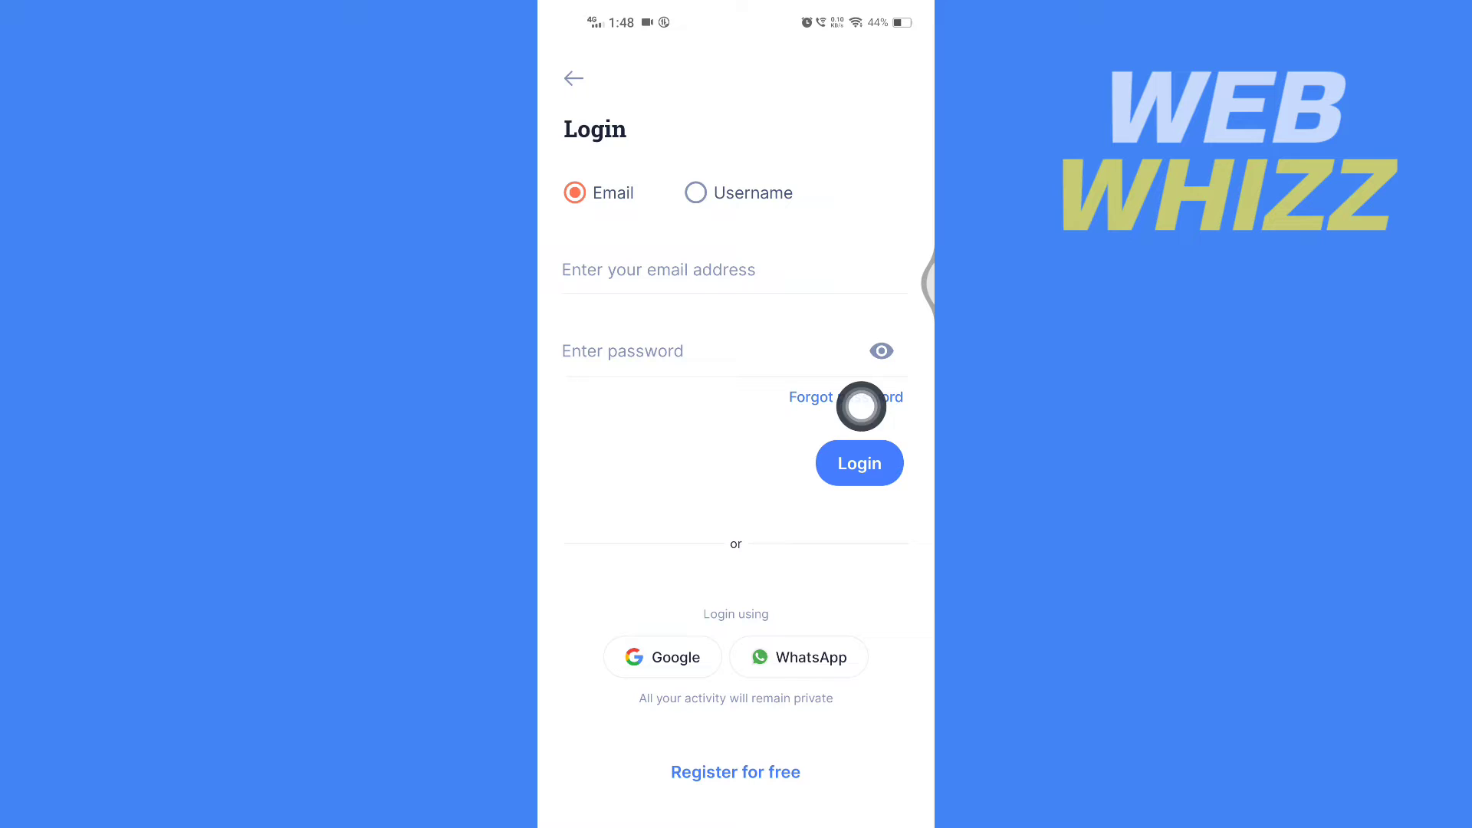
Use Forgot password with the Email option to send a reset OTP to the registered address.
left_click(852, 397)
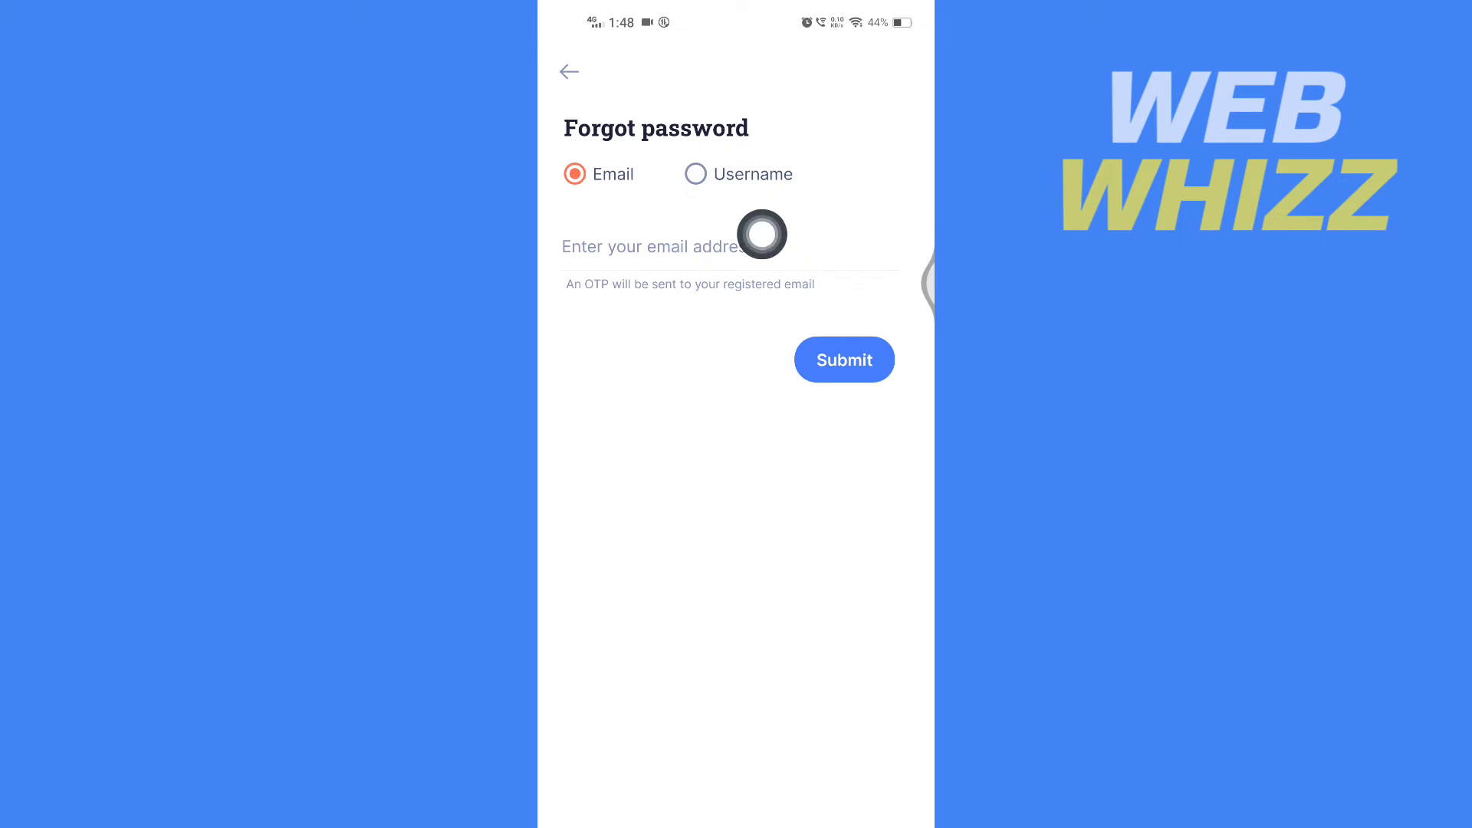
left_click(693, 173)
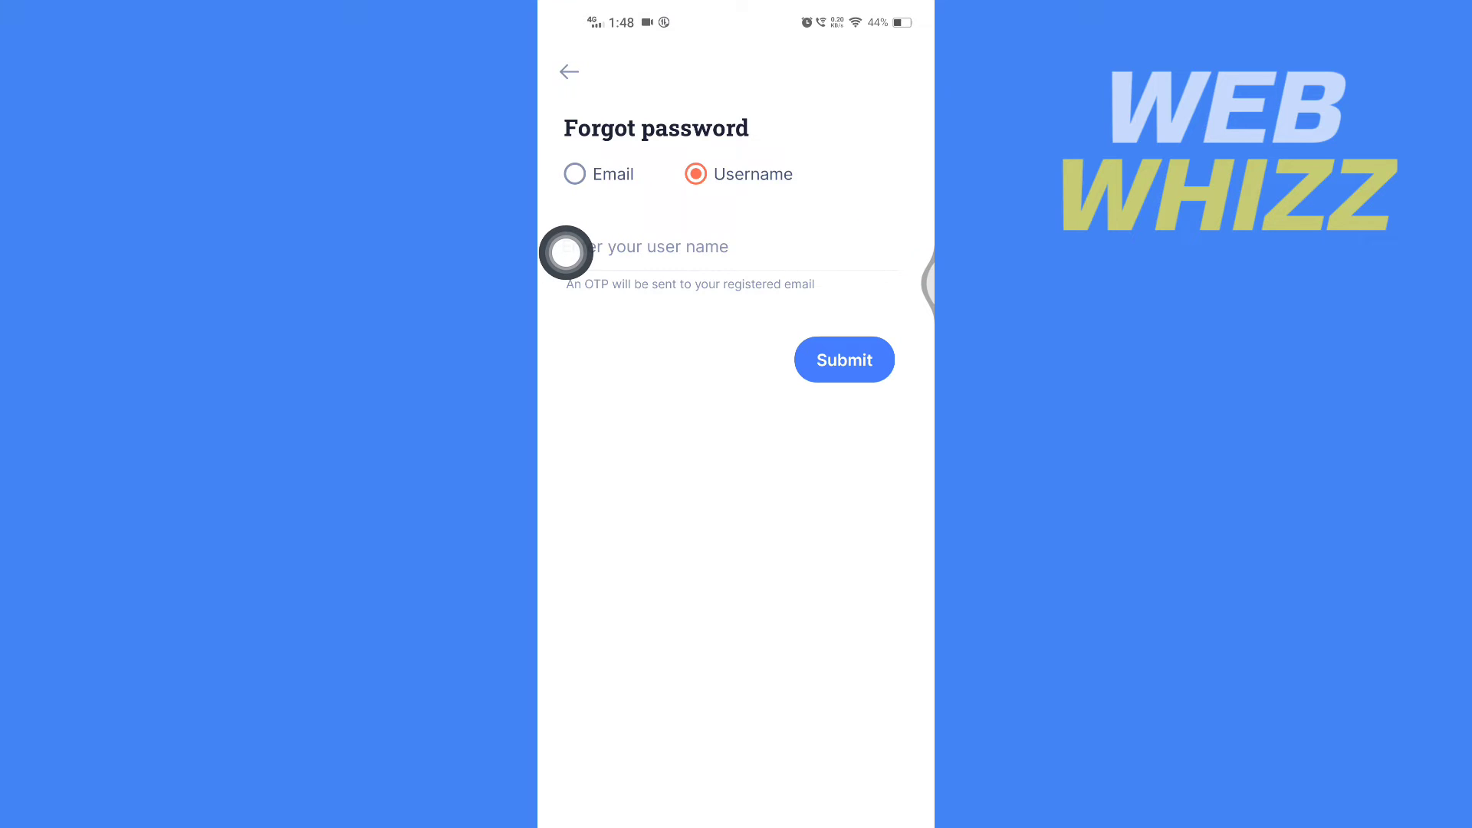
left_click(573, 173)
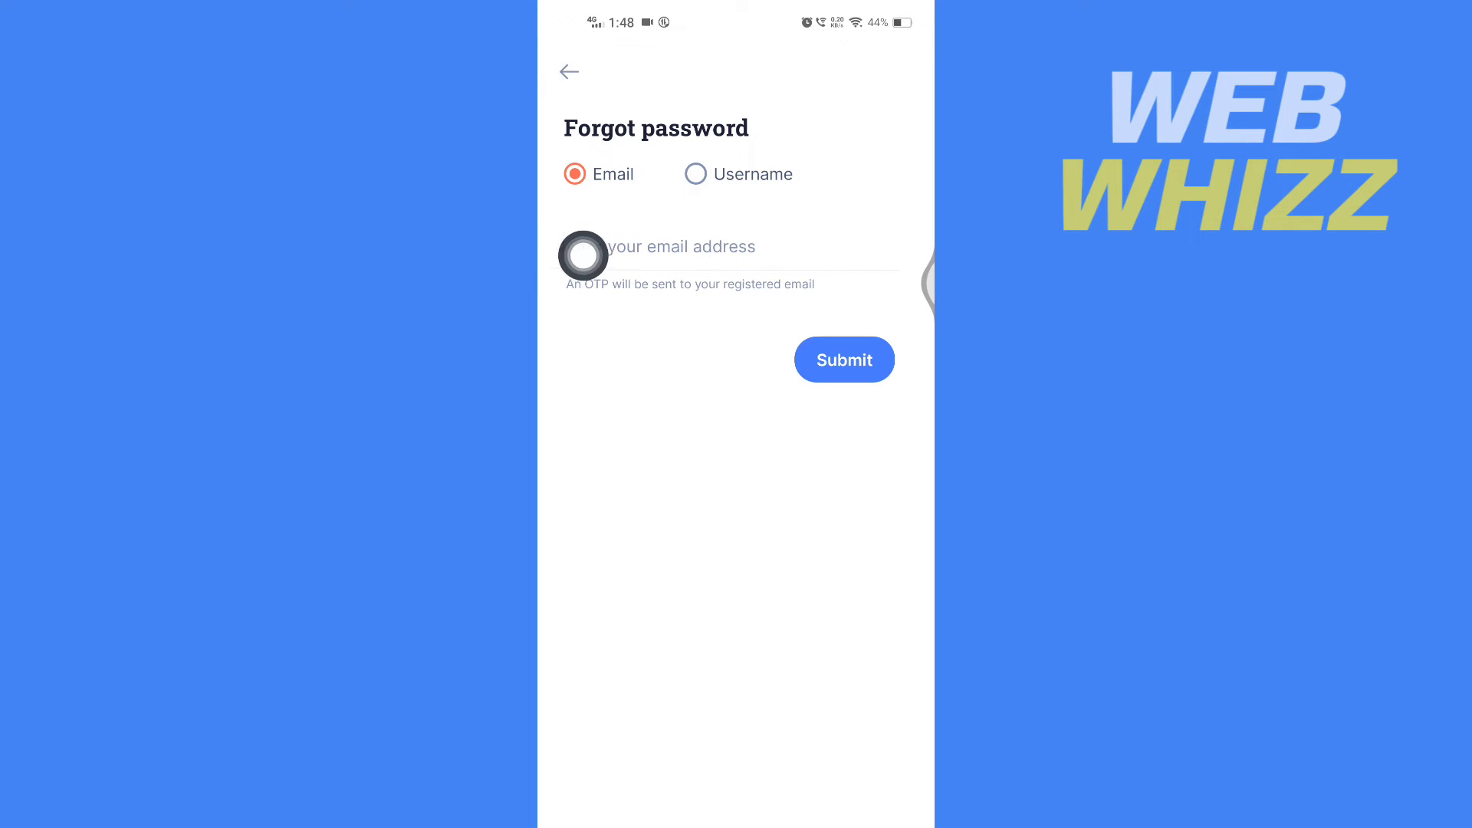
left_click(823, 336)
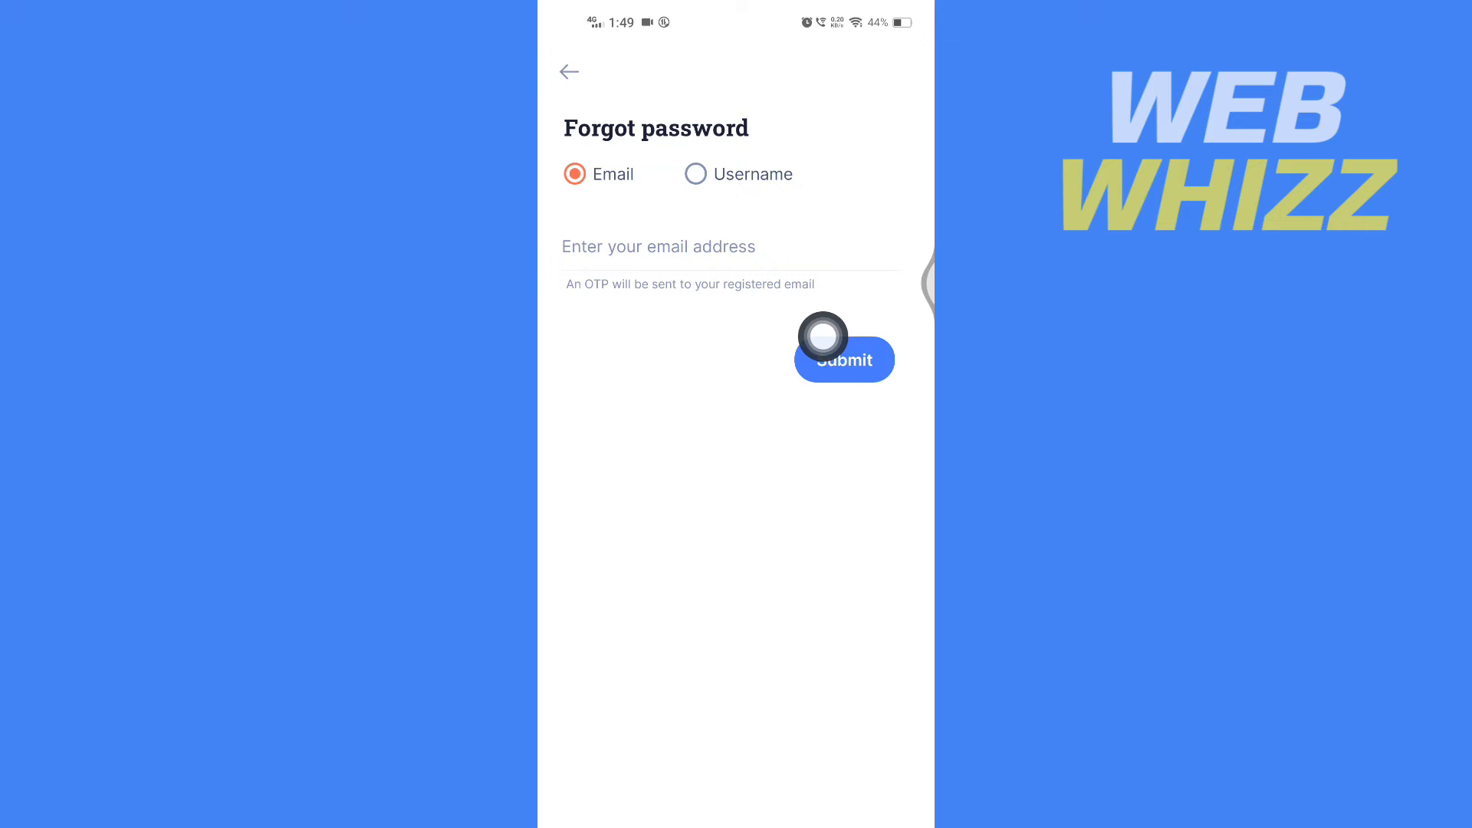
left_click(843, 359)
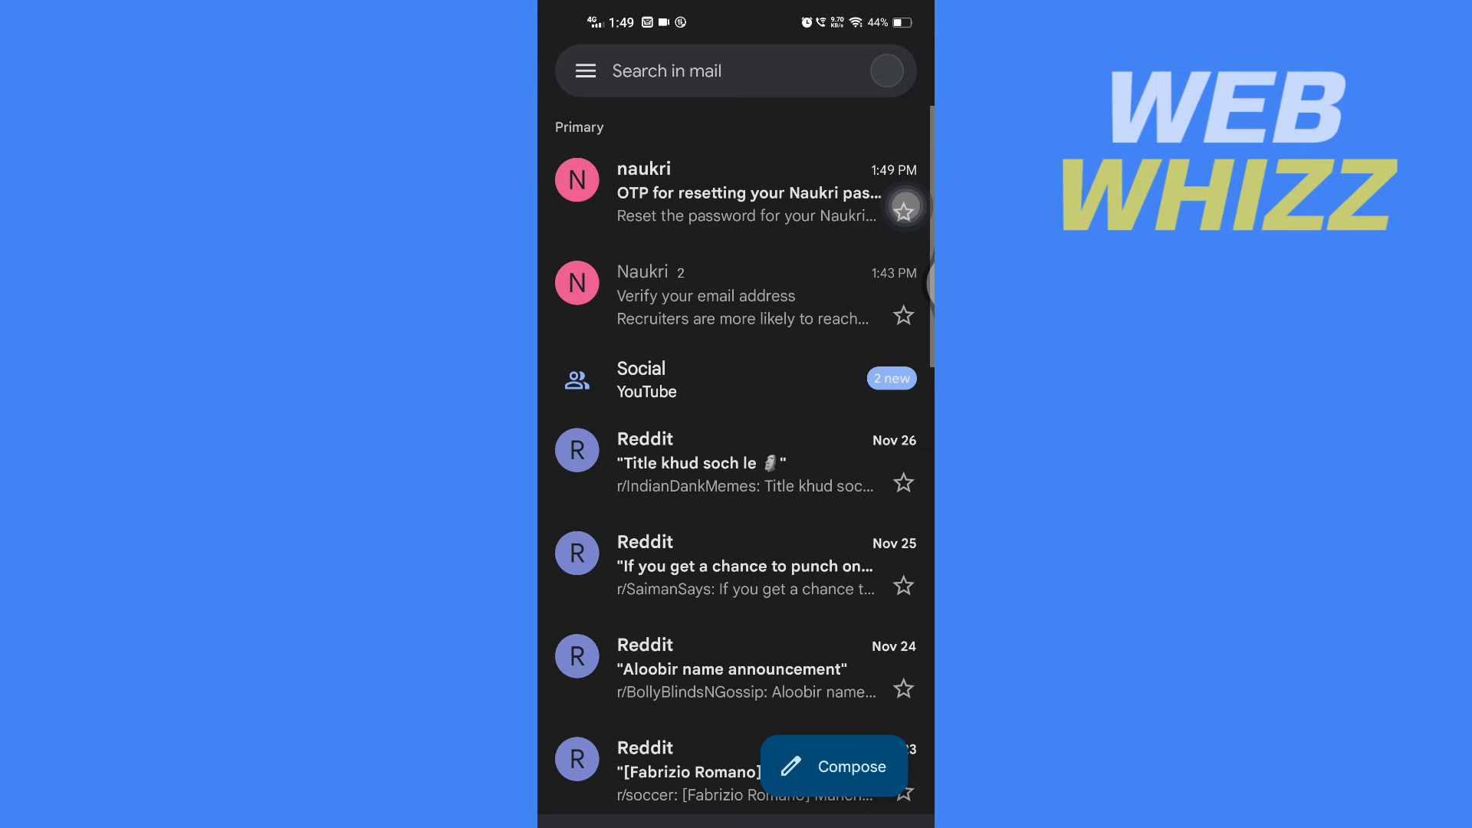
left_click(737, 193)
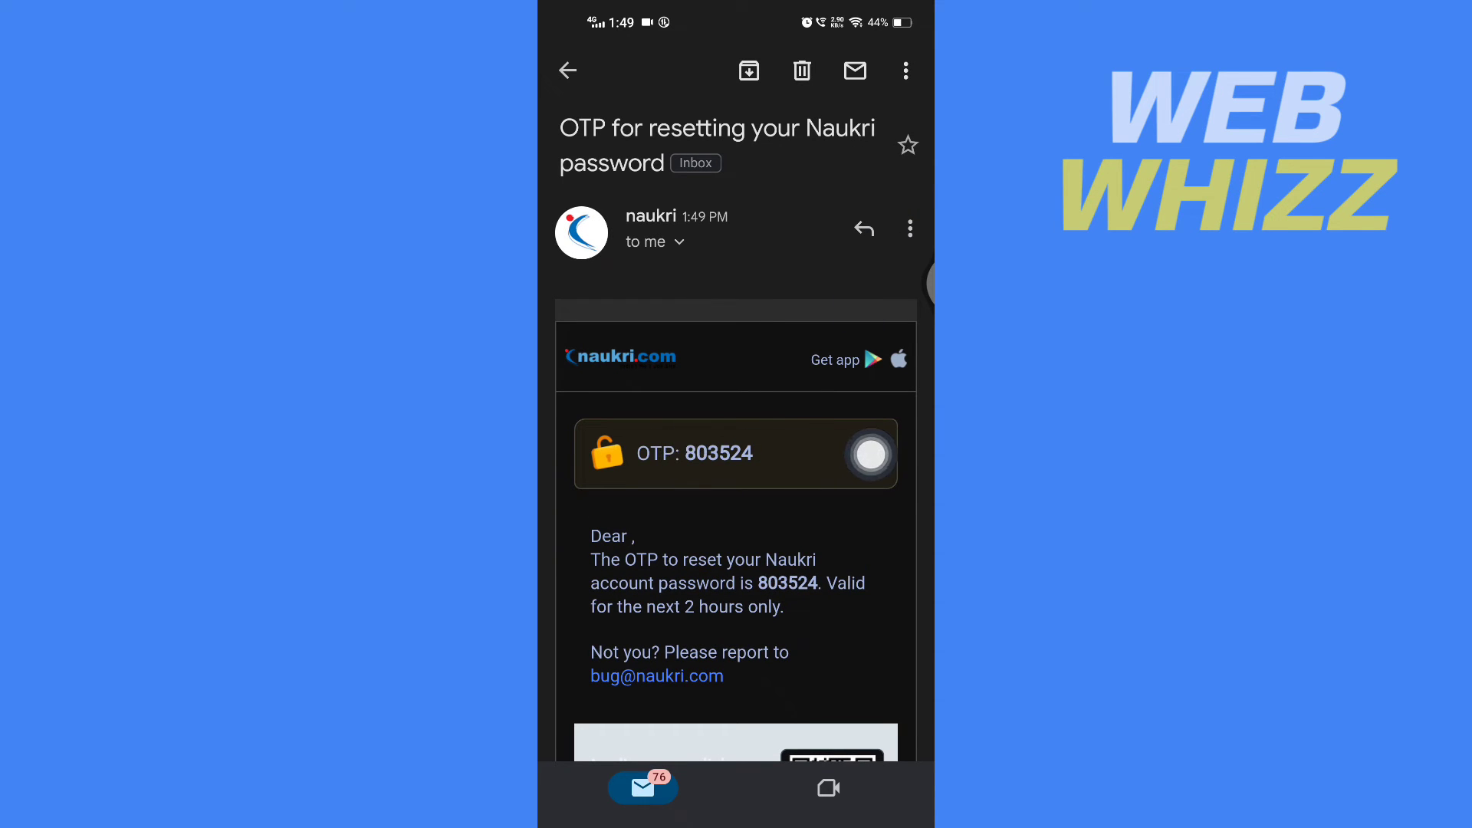
double_click(718, 452)
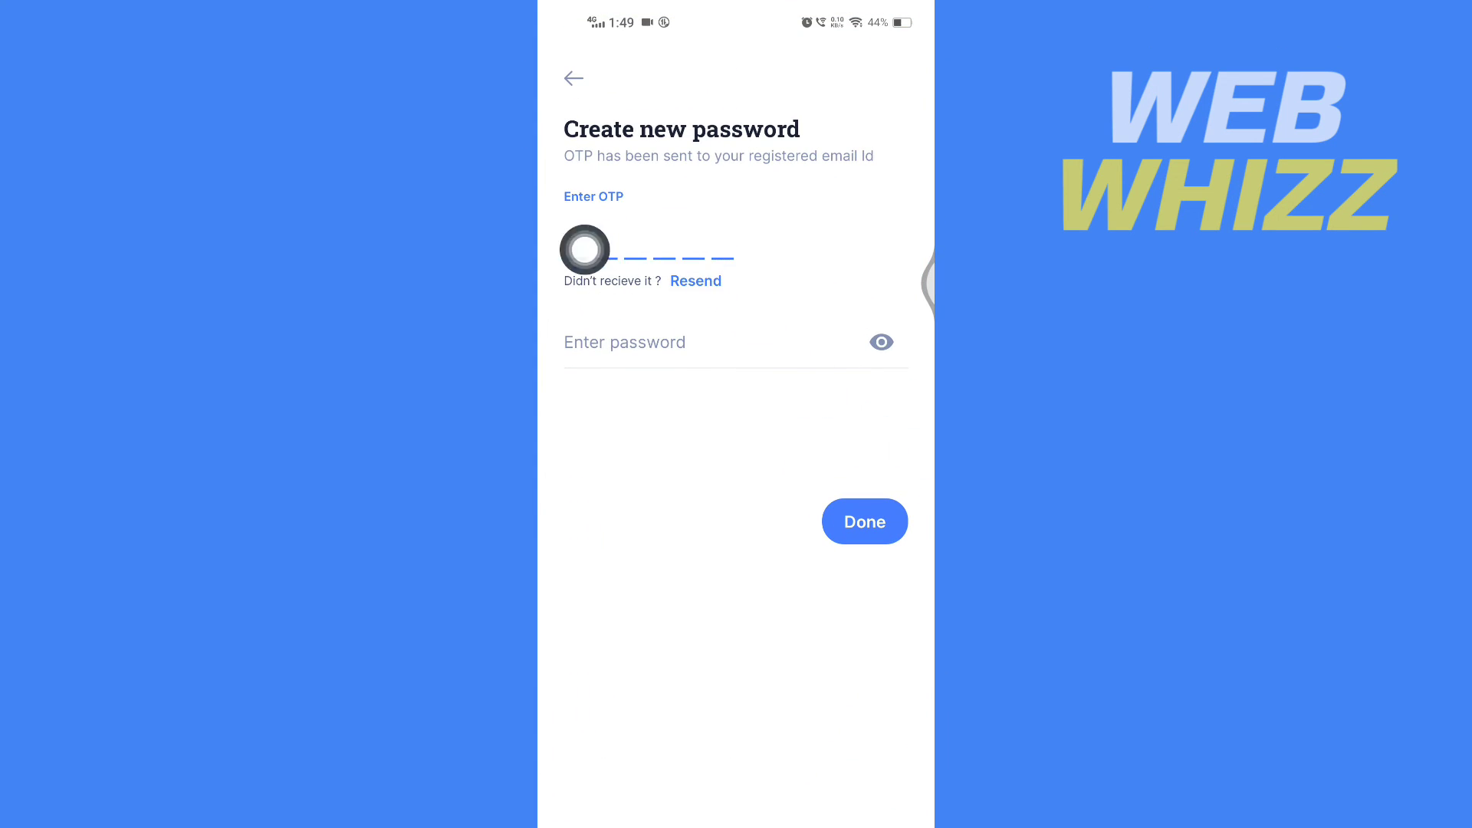
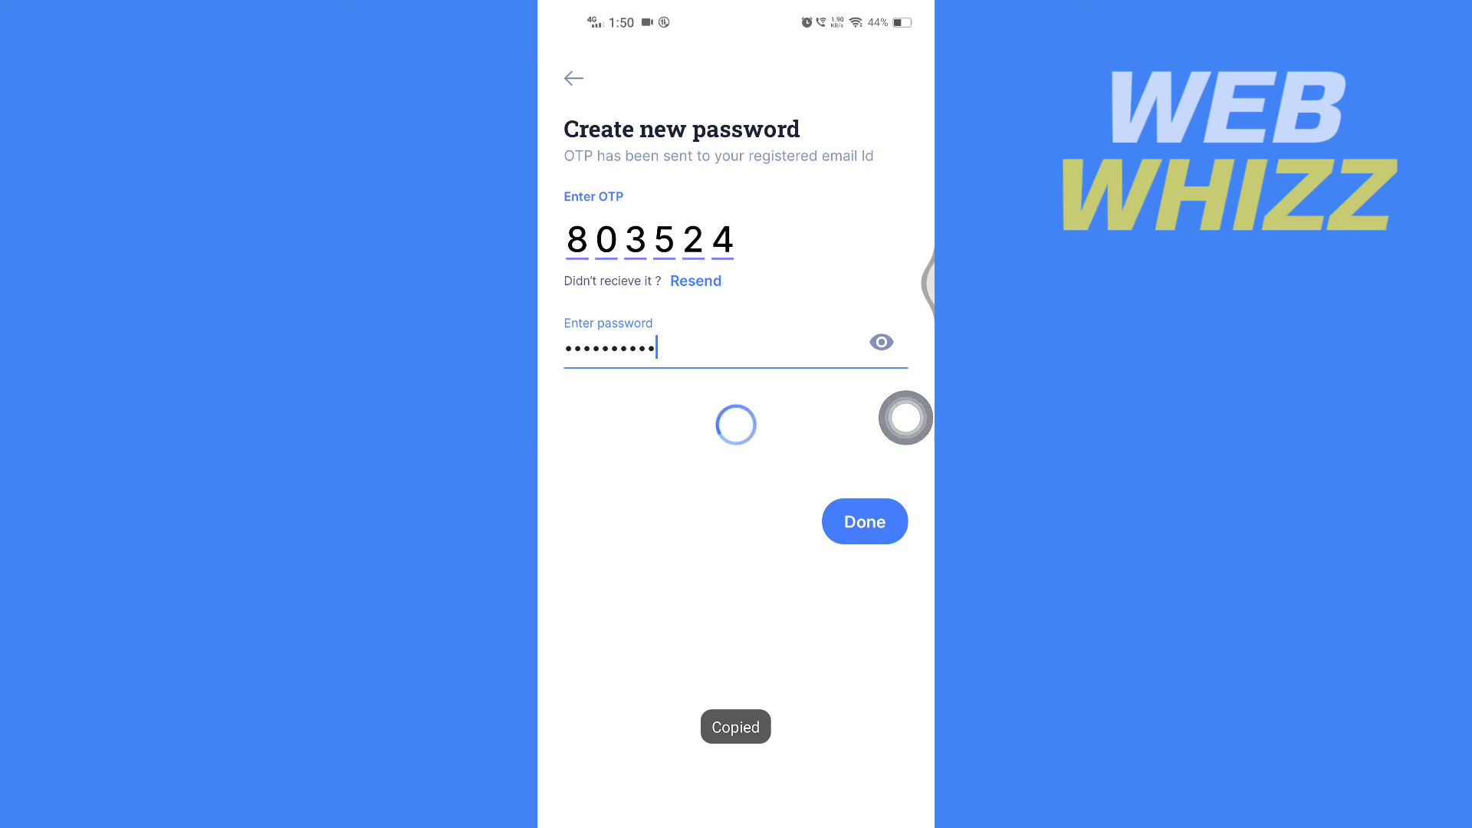
left_click(865, 521)
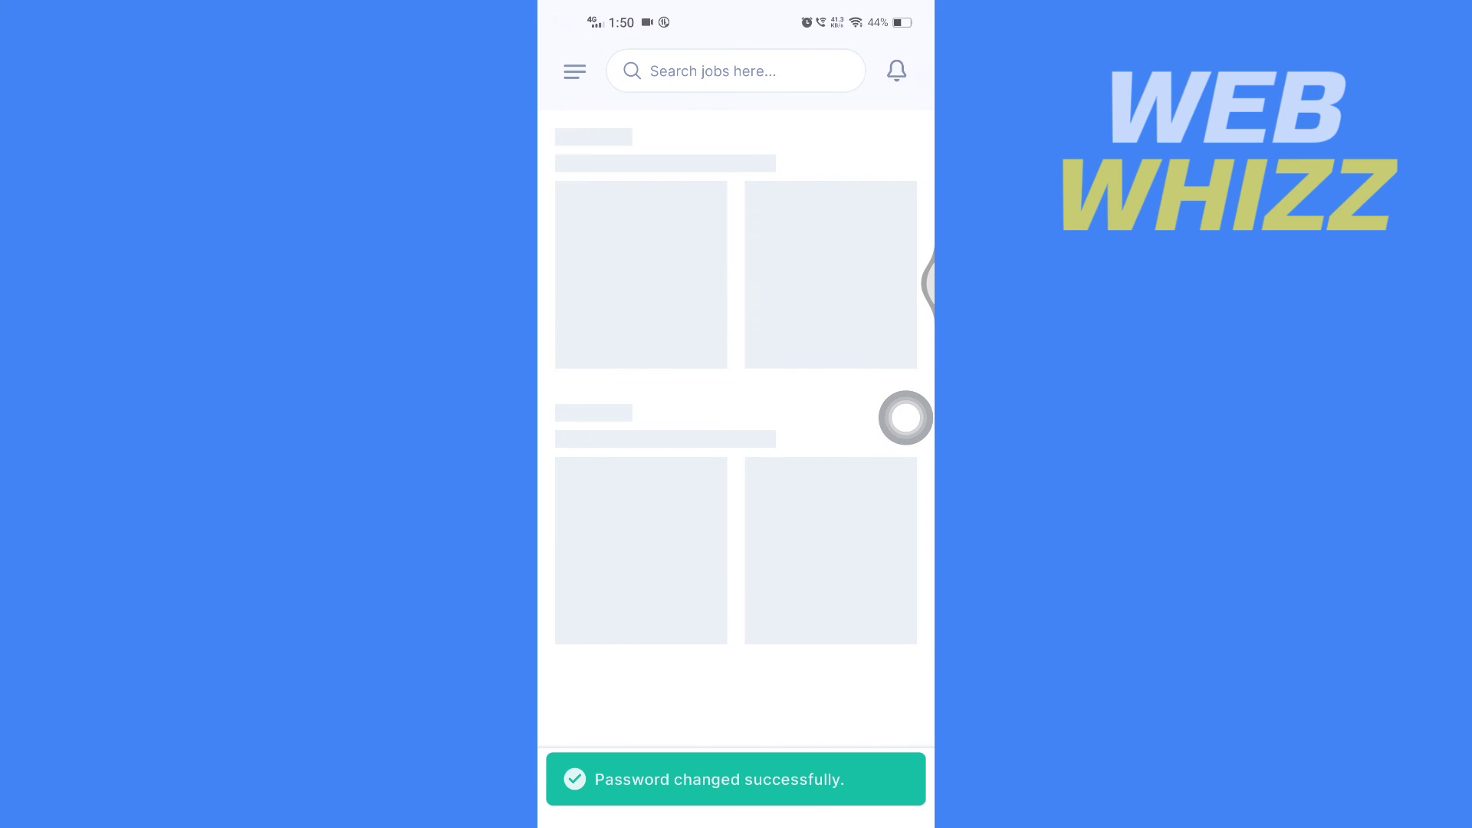